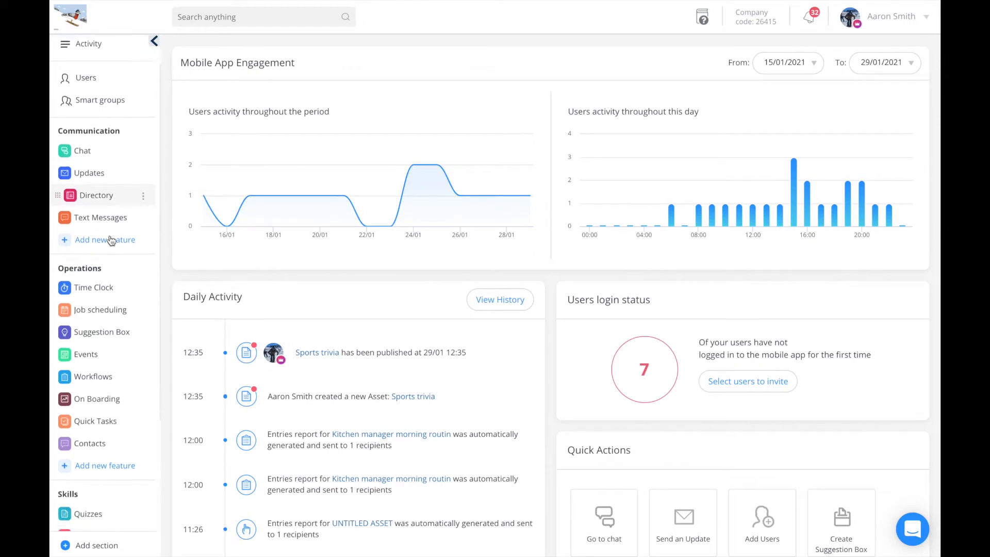
Step: Scroll the sidebar to Skills and open the Quizzes list
scroll(down, 3)
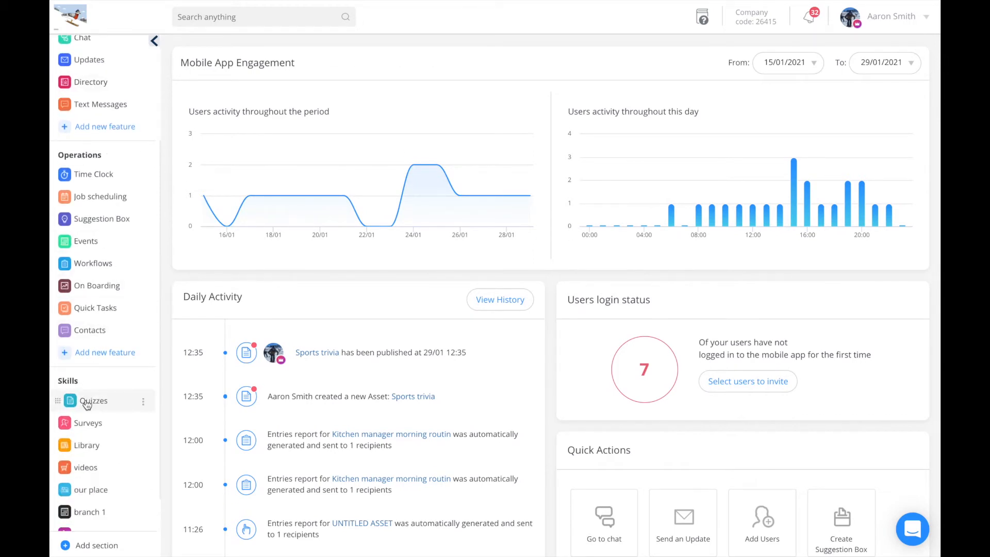
click(93, 400)
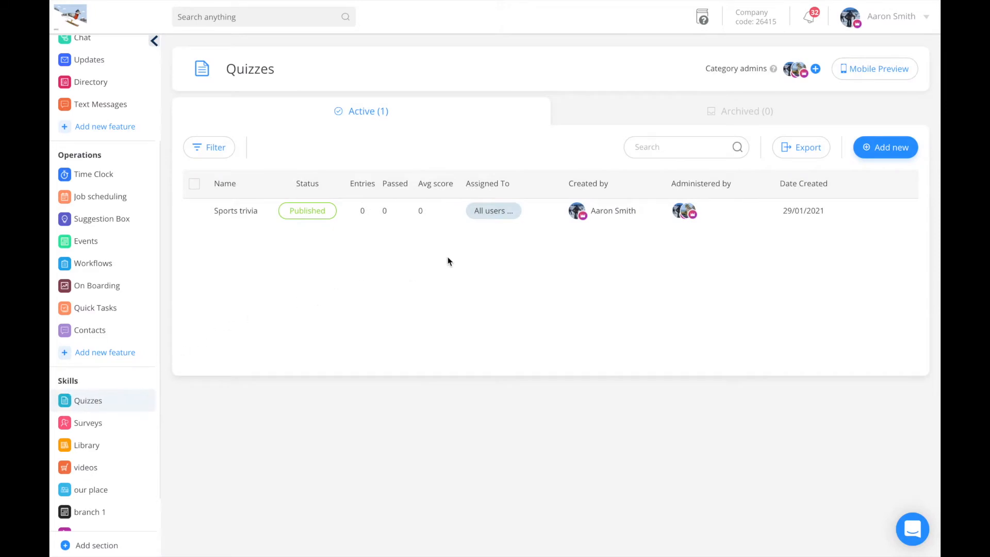
mouse_move(878, 149)
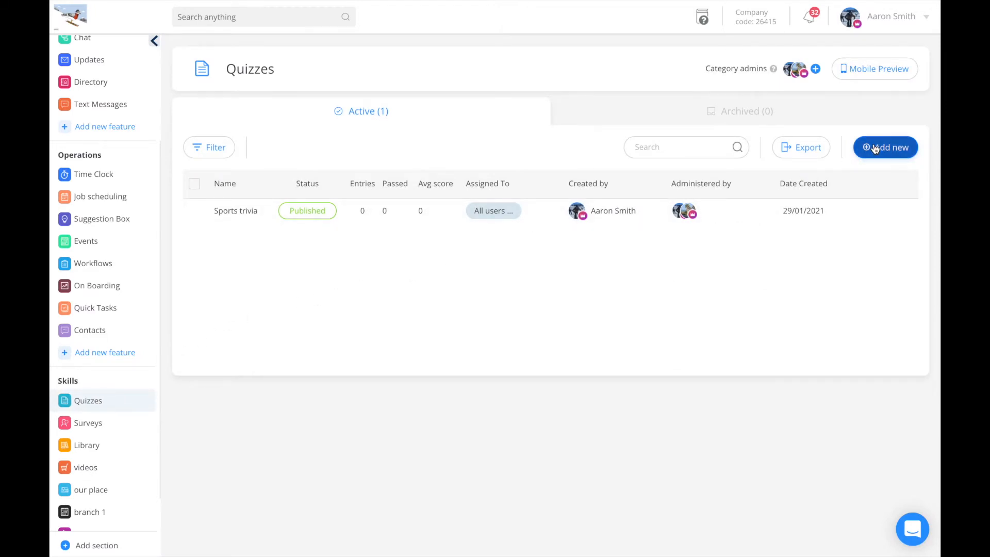
Step: Create a new quiz named 'Name that fruit'
click(885, 147)
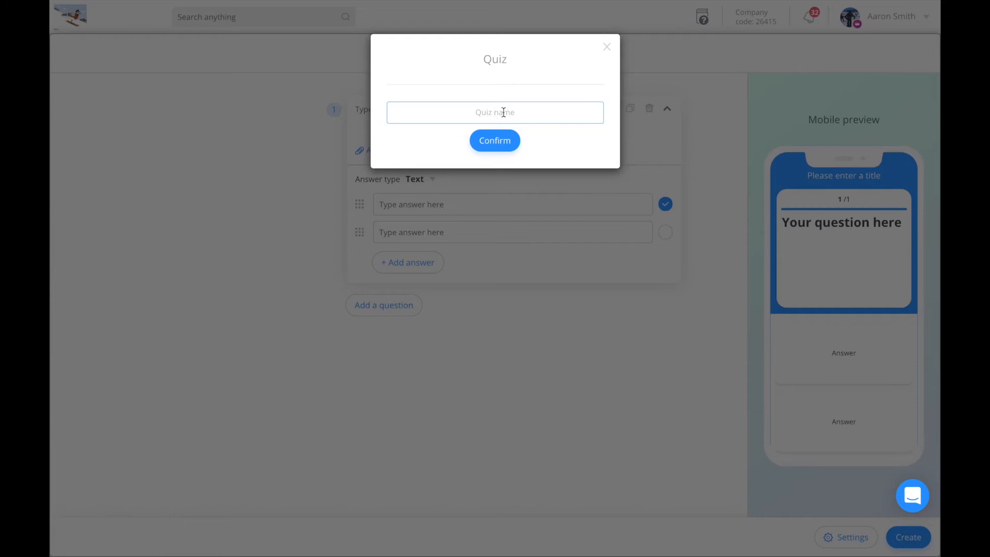
text(Name that fruit)
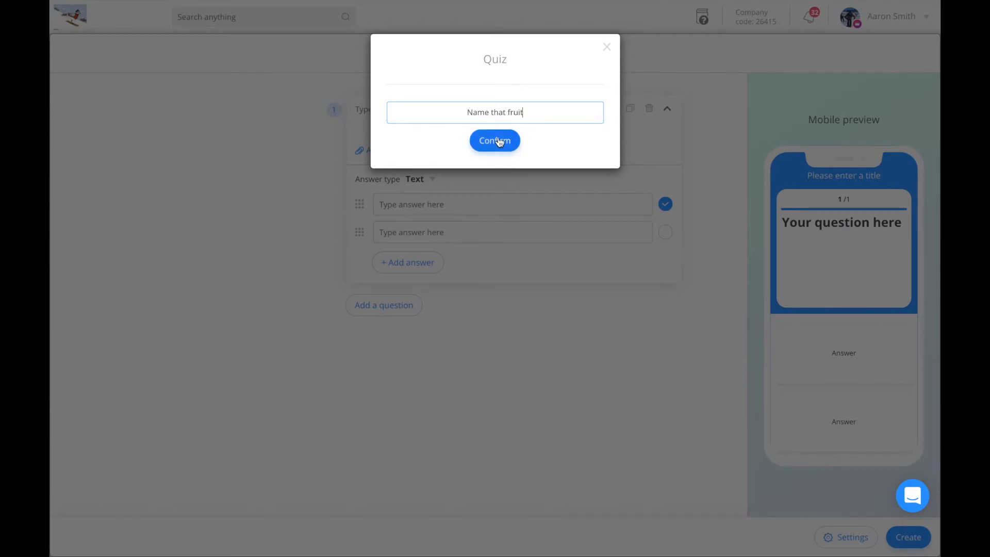
click(495, 140)
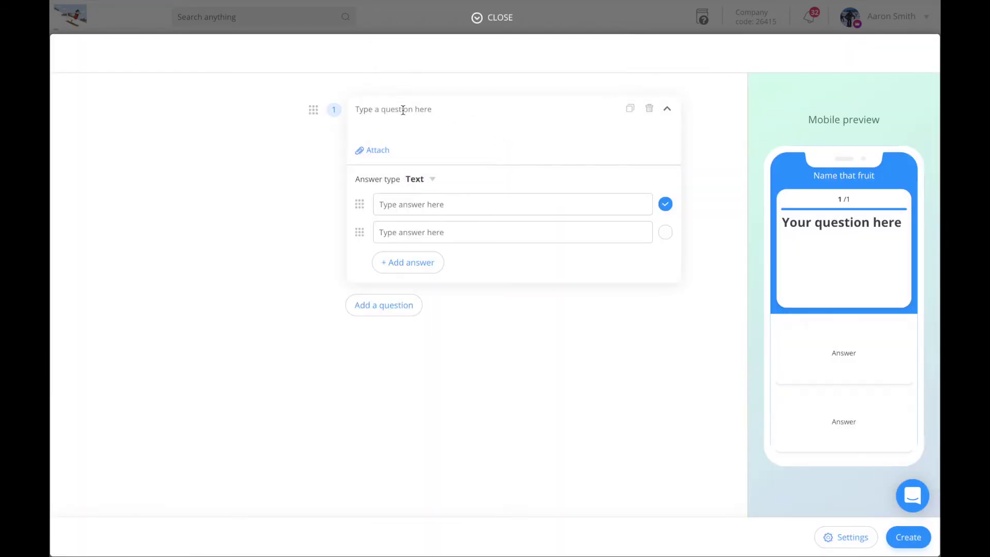
Step: Add the question 'Which one of these is a Peach?' with image answers, peach marked correct
text(Which one of these is a Peach?)
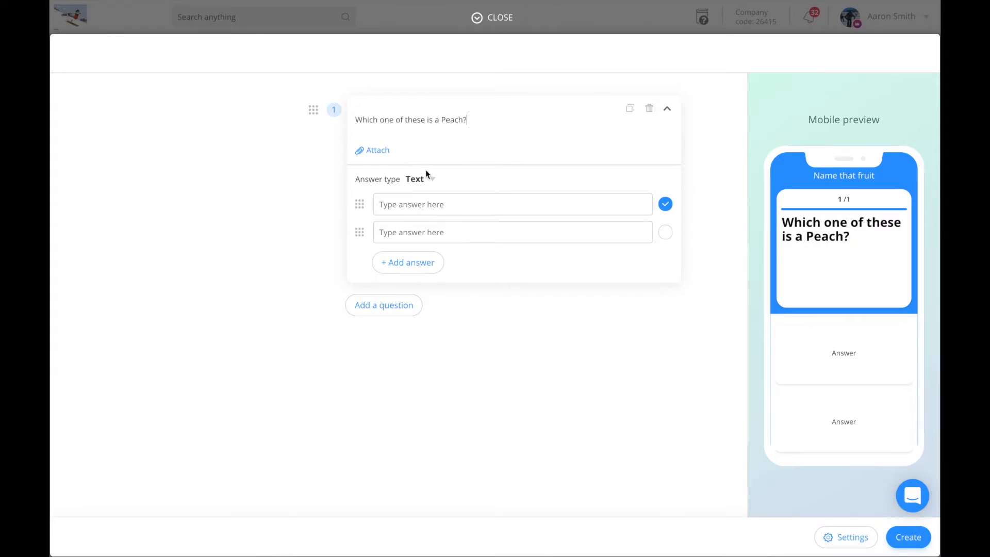
click(427, 179)
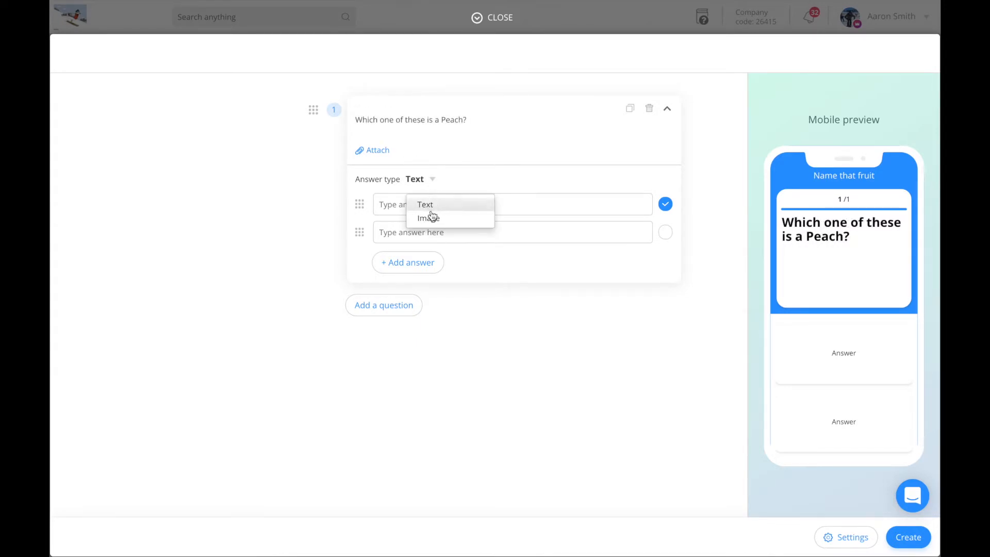
click(428, 217)
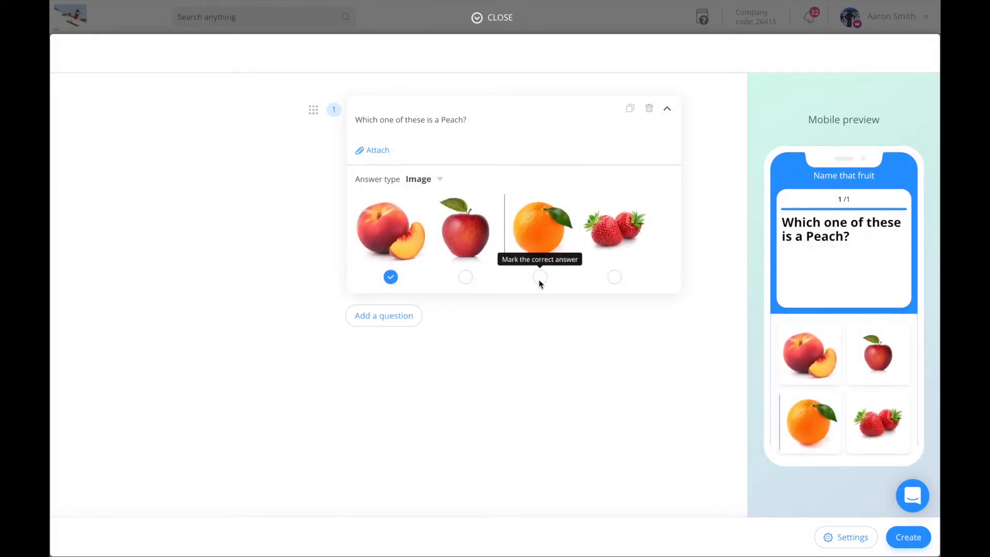
click(615, 277)
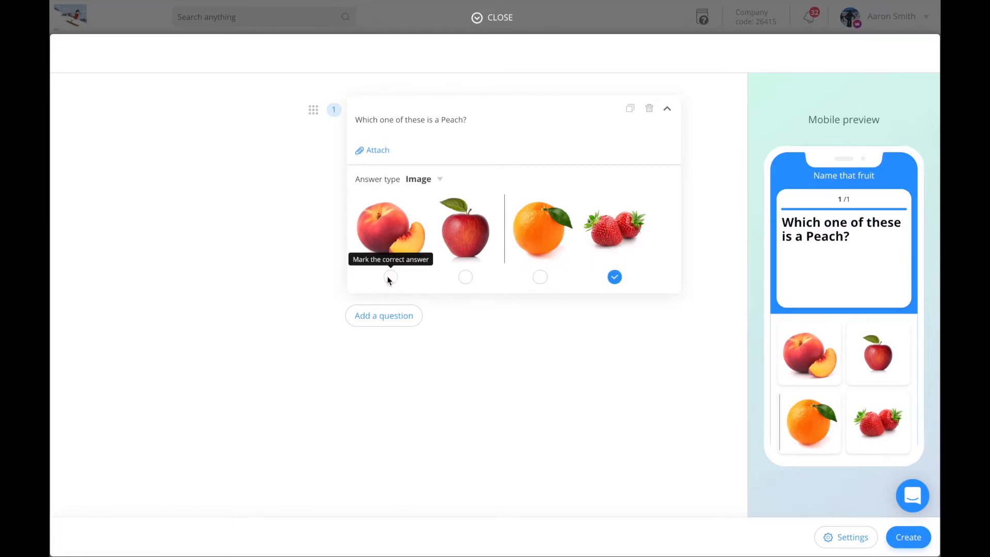
click(390, 277)
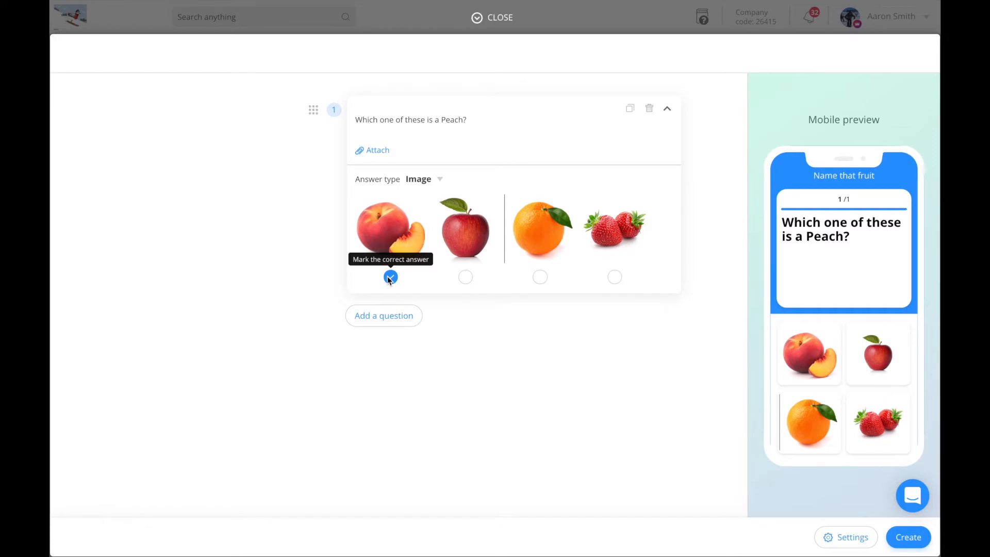
click(384, 315)
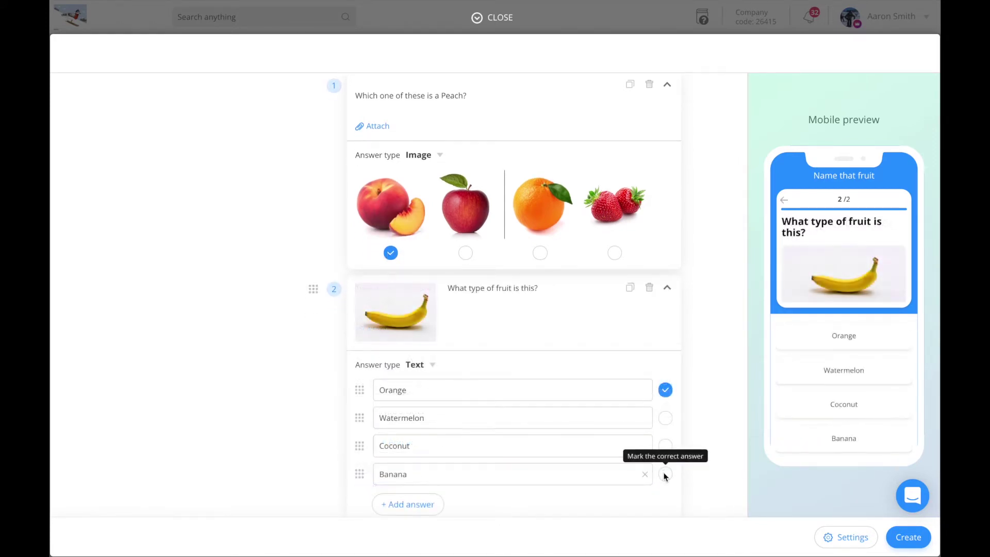
Step: Mark Banana as the correct answer to the banana question
click(665, 473)
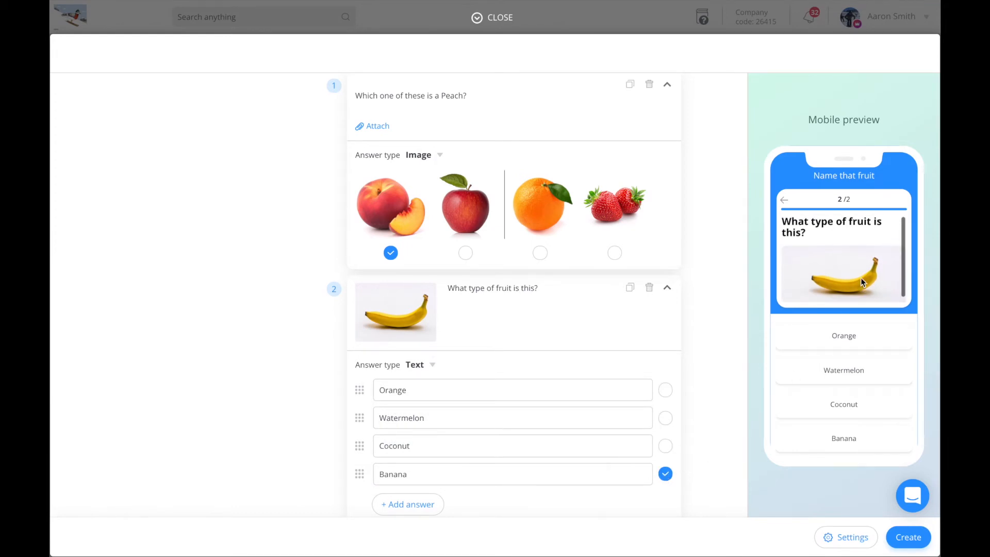
scroll(down, 3)
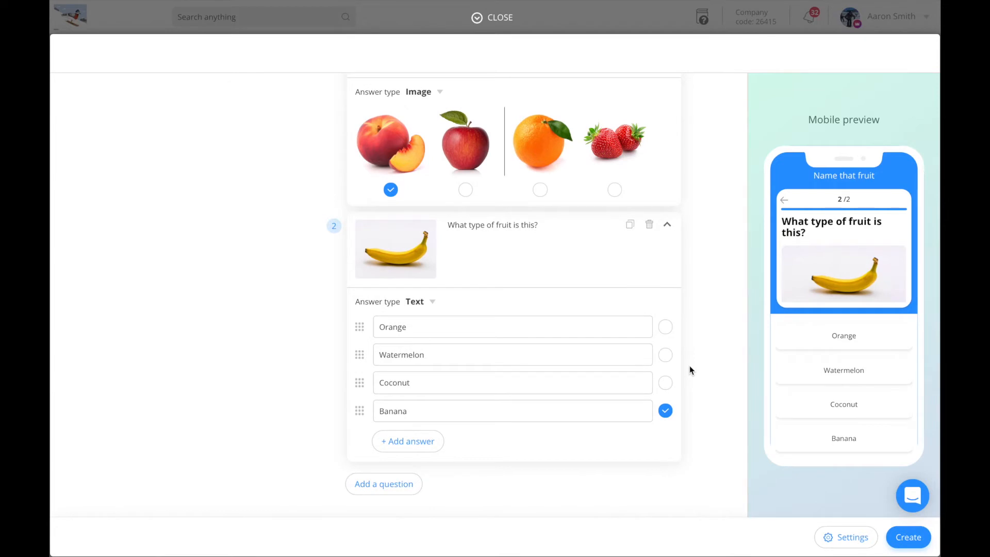
mouse_move(845, 544)
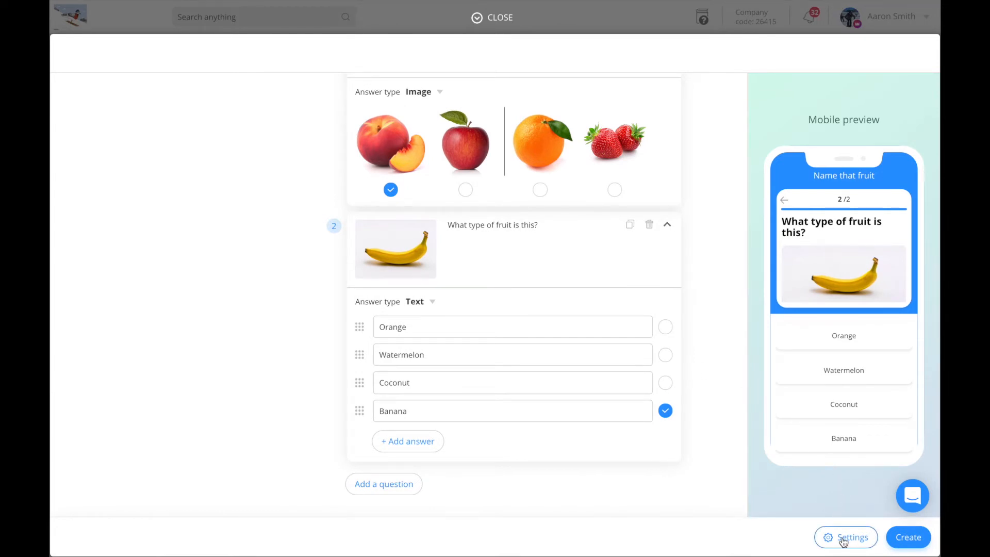
Step: Enable 'Show users their final score' in quiz settings, then publish the quiz
click(845, 537)
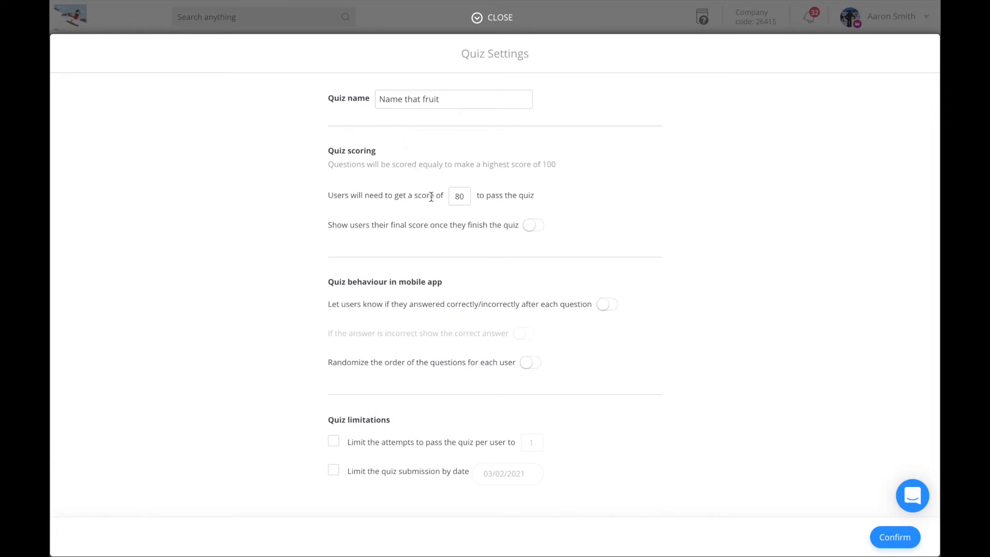
mouse_move(445, 211)
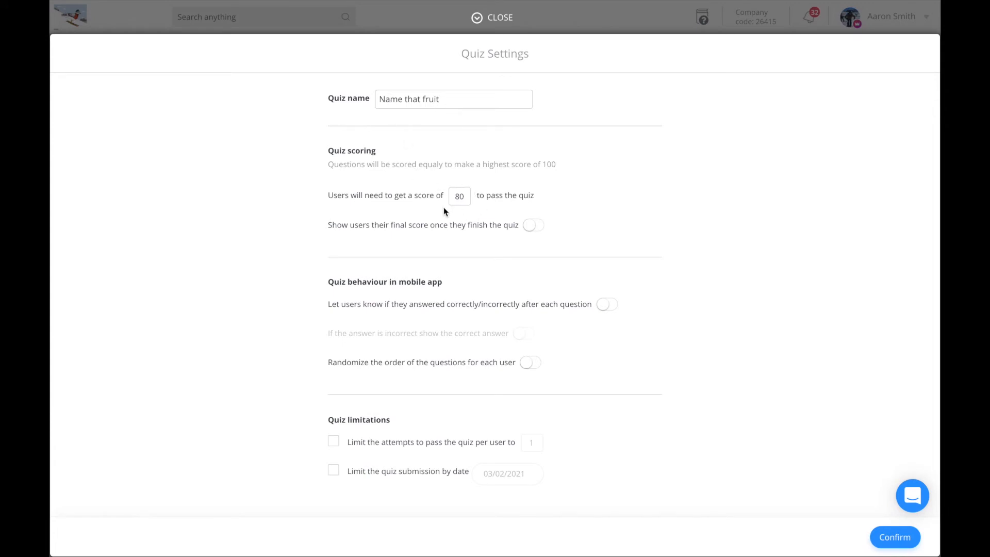
click(532, 225)
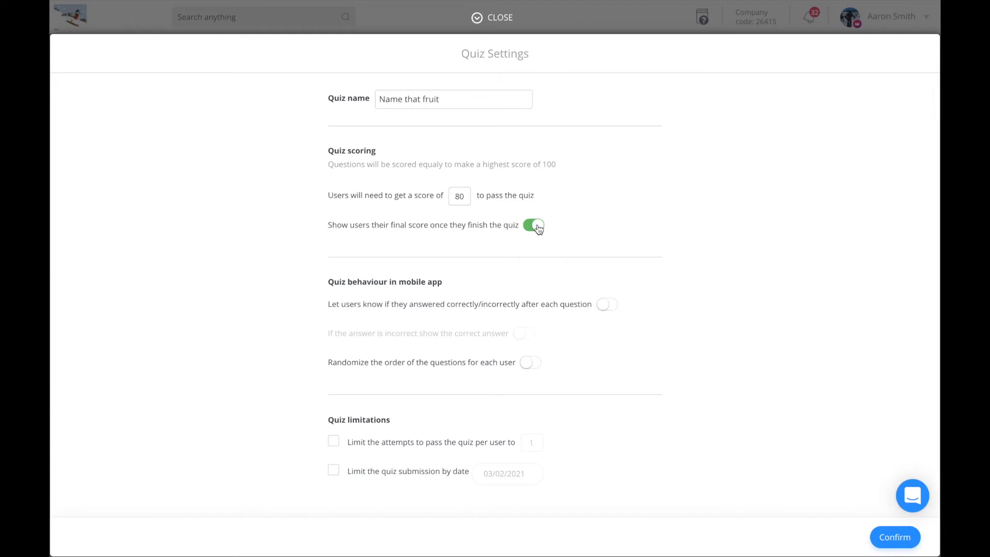
mouse_move(369, 303)
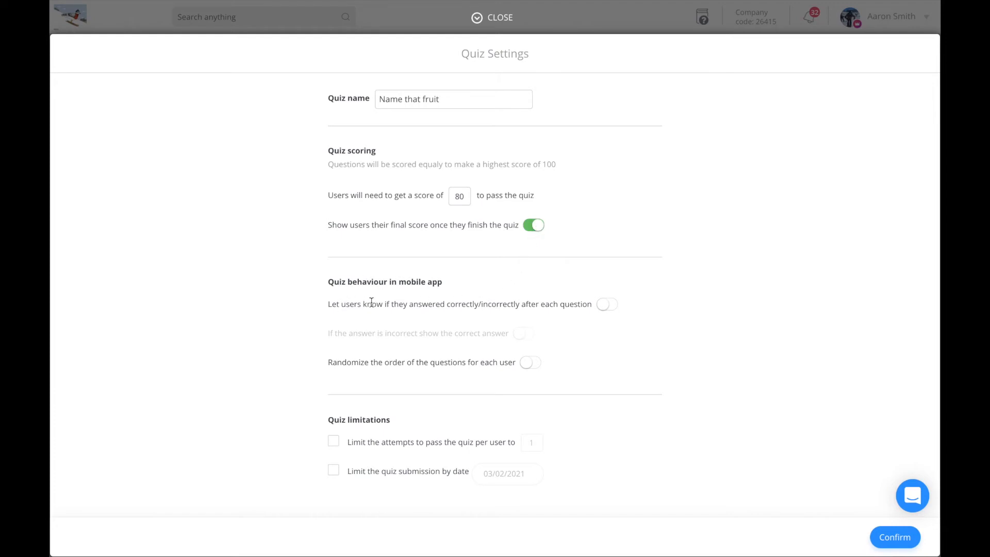
mouse_move(607, 308)
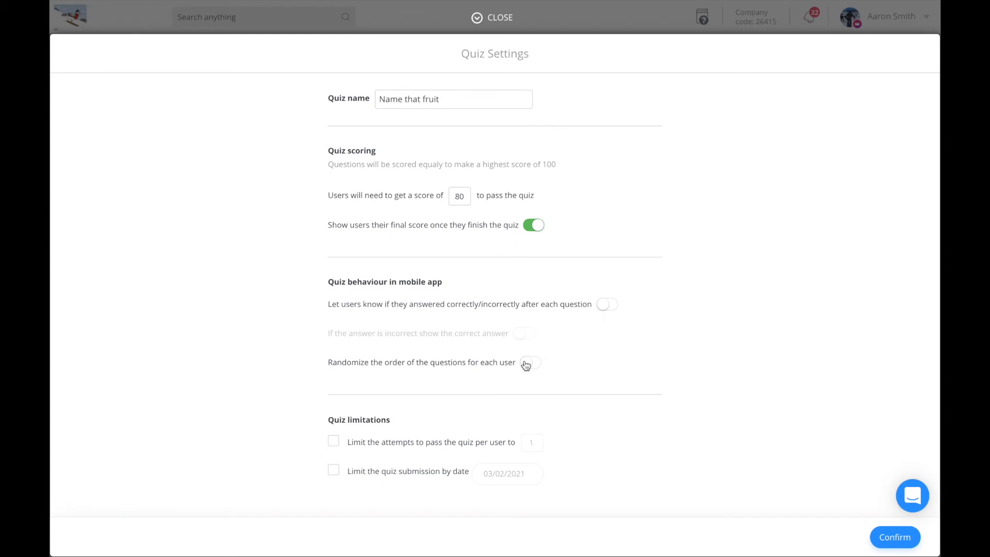
click(529, 363)
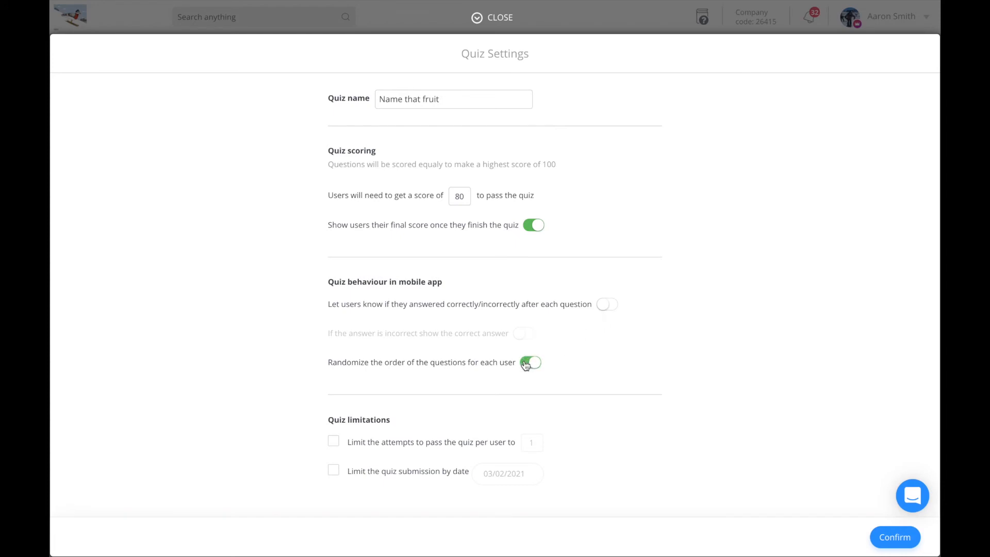
click(531, 363)
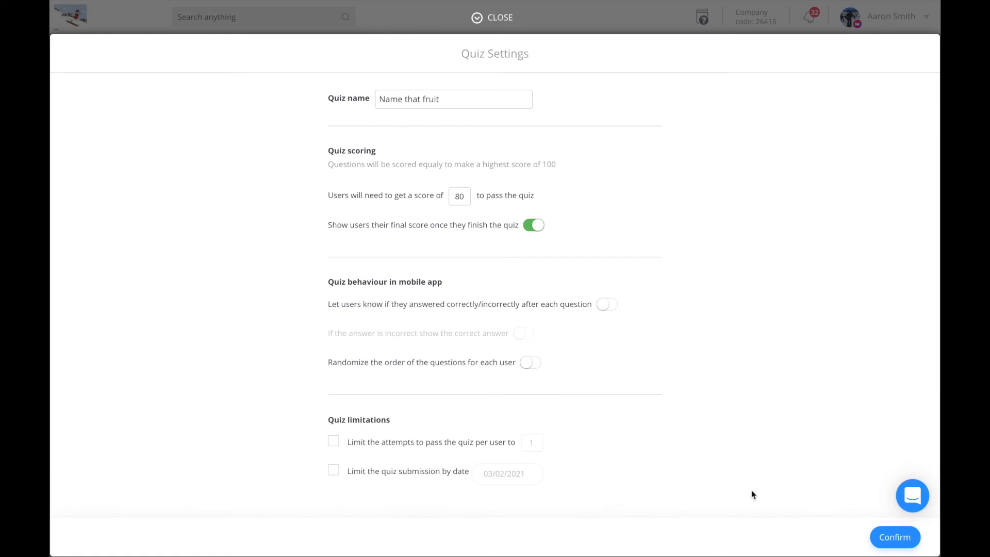
click(895, 537)
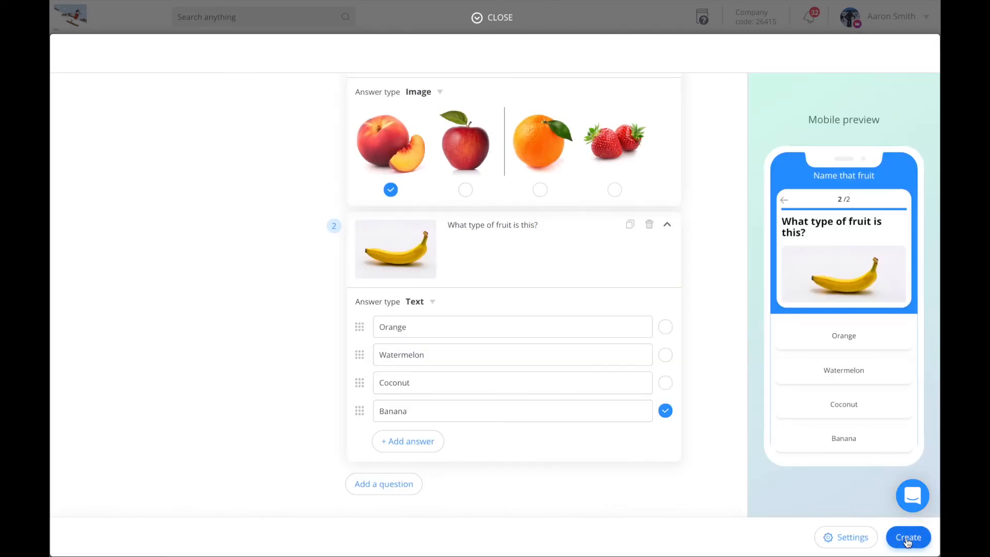
click(908, 536)
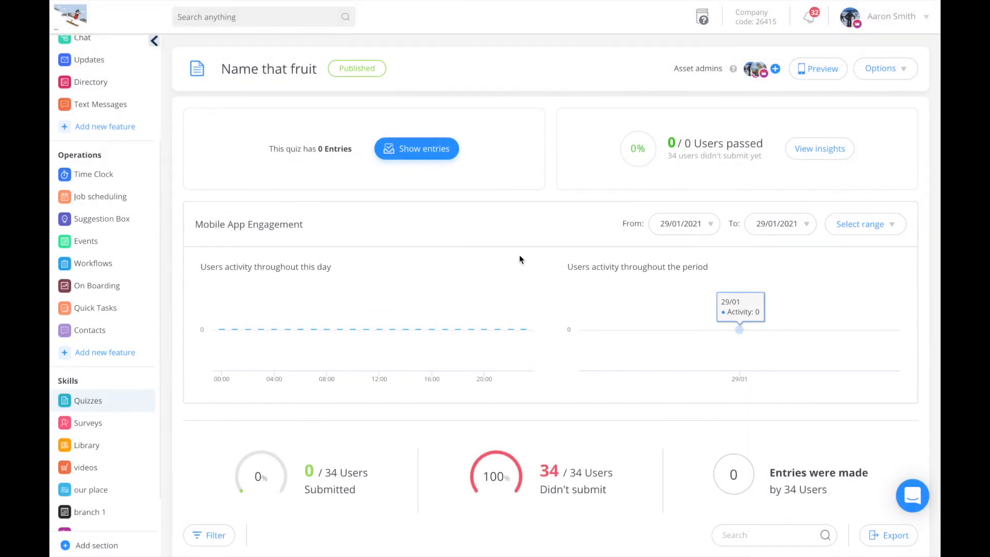